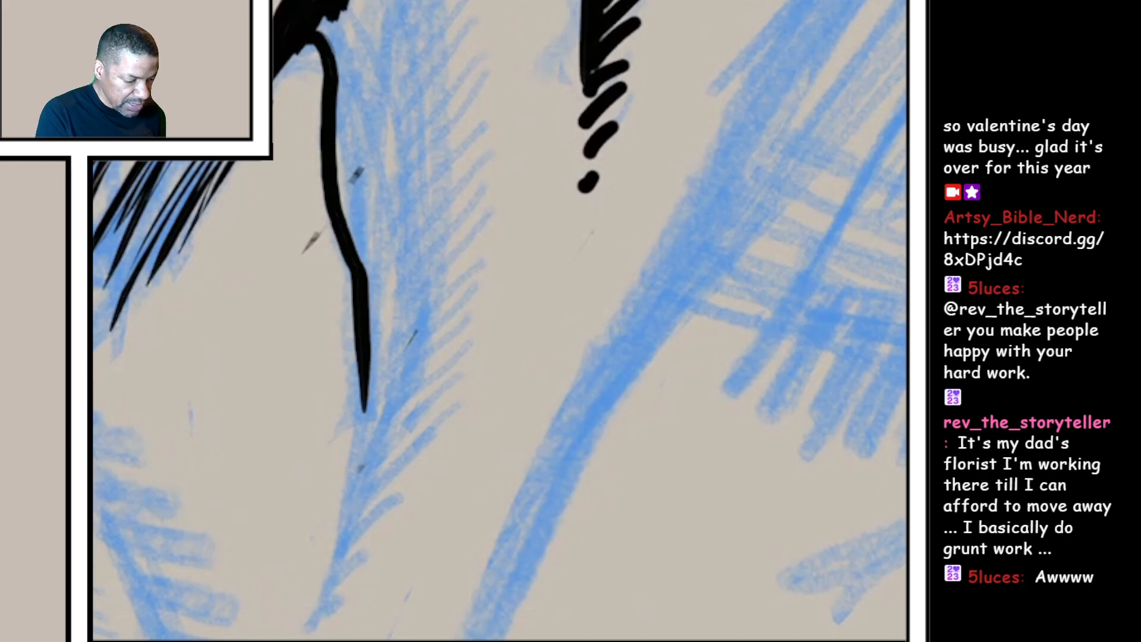
# - Ink a long black stroke down over the blue pencil face sketch
pyautogui.moveTo(436, 14); pyautogui.dragTo(418, 377)
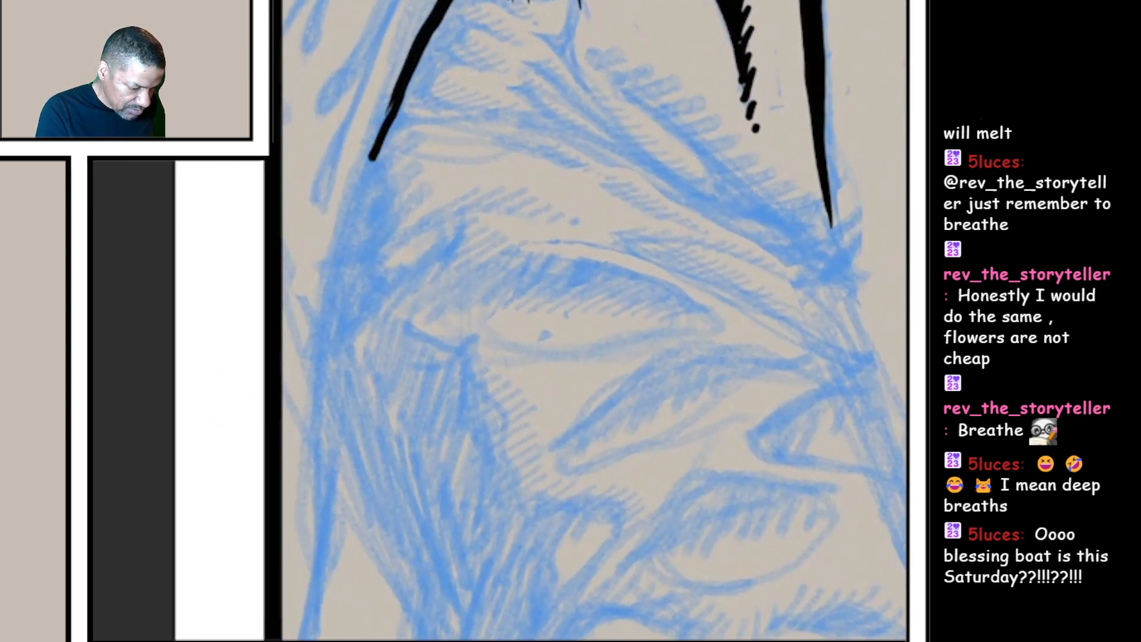
# - Ink a black line down the left edge of the dark V shape above the face
pyautogui.moveTo(415, 15); pyautogui.dragTo(328, 313)
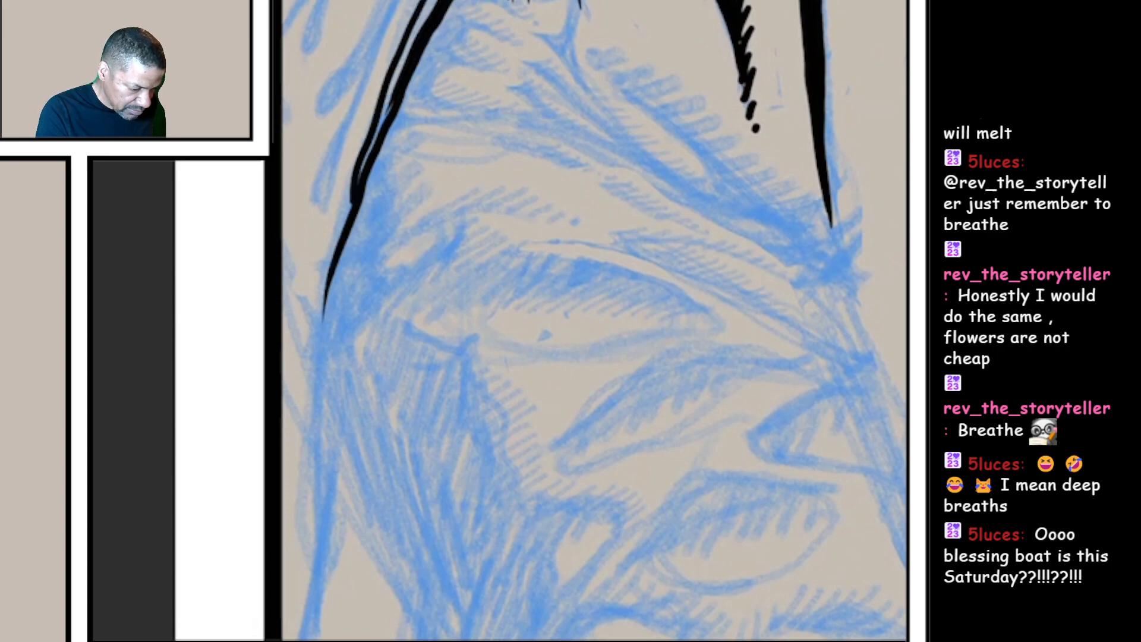